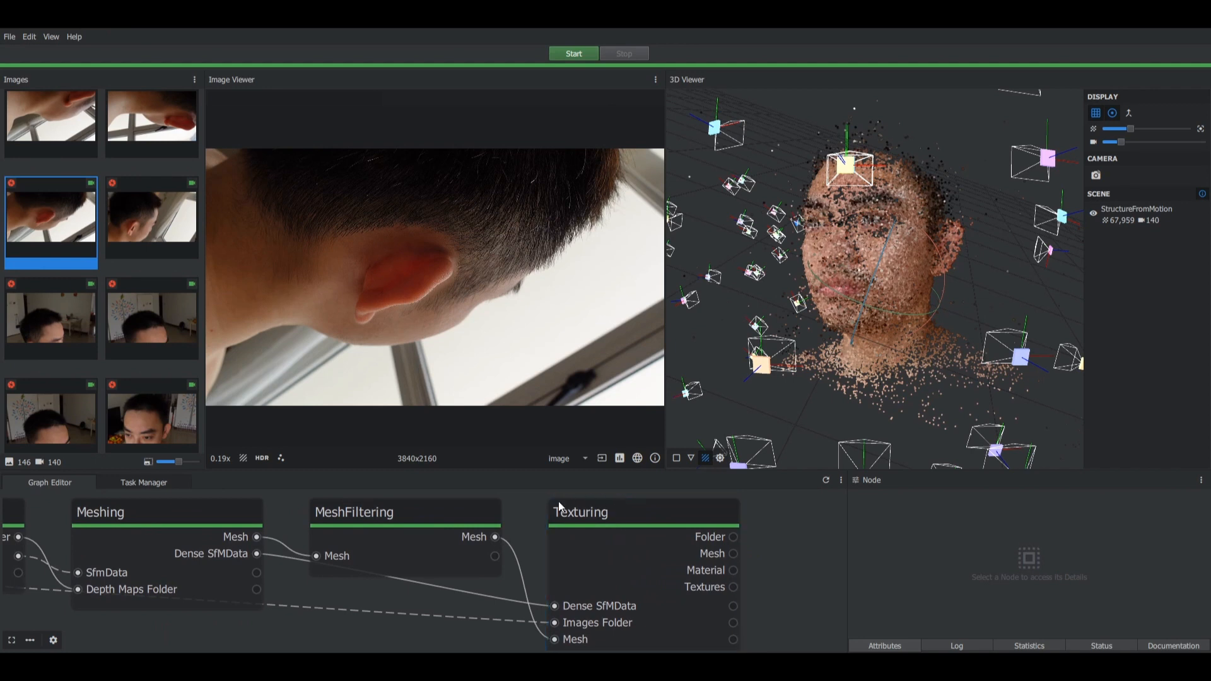
- Open the Texturing node's MeshroomCache folder in File Explorer
left_click(580, 547)
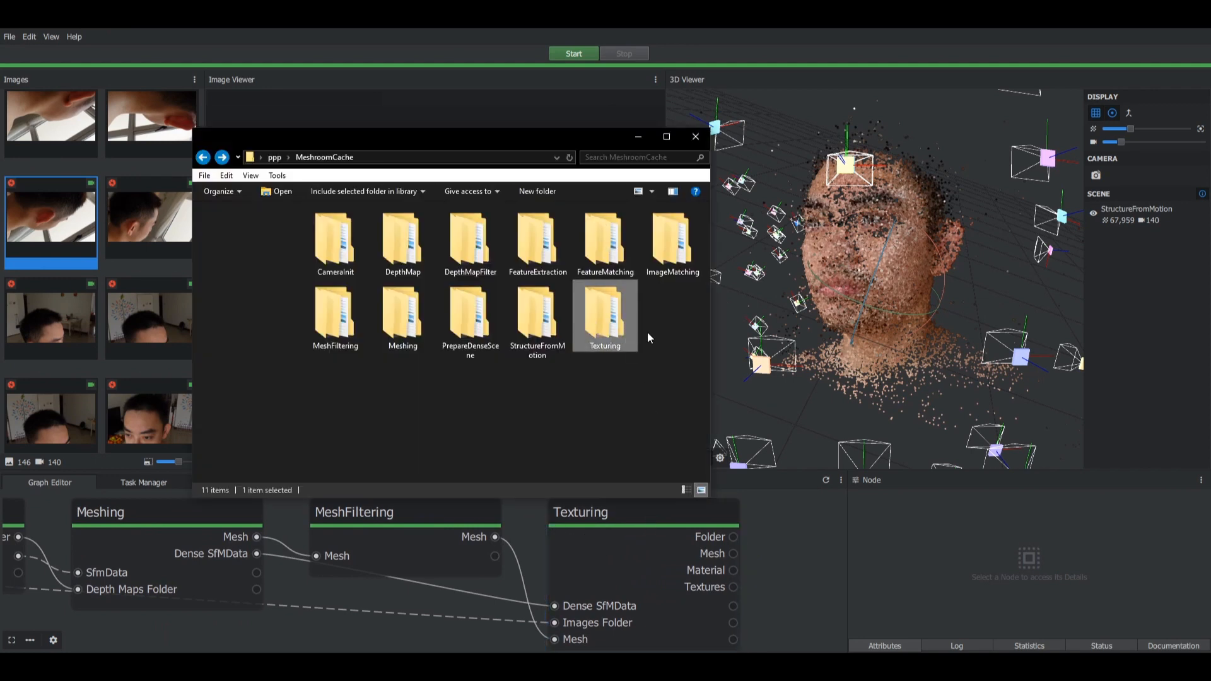
- Browse into Texturing's output folder and select texturedMesh.obj with its MTL and textures
double_click(605, 313)
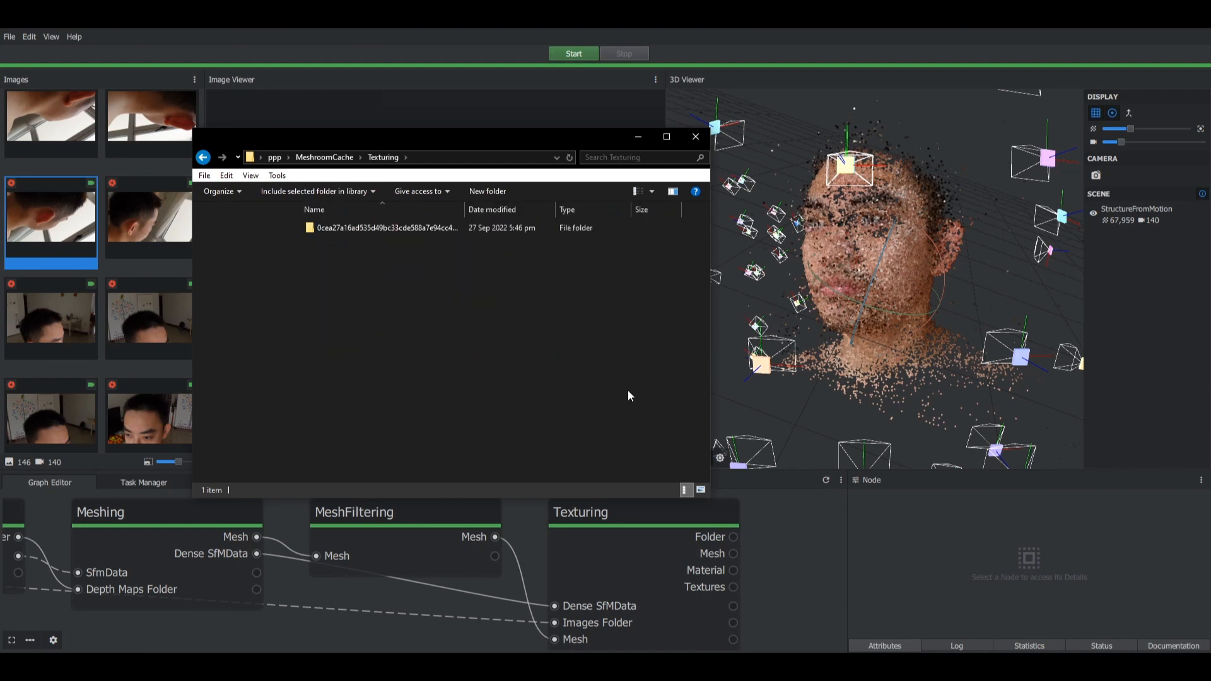
double_click(386, 227)
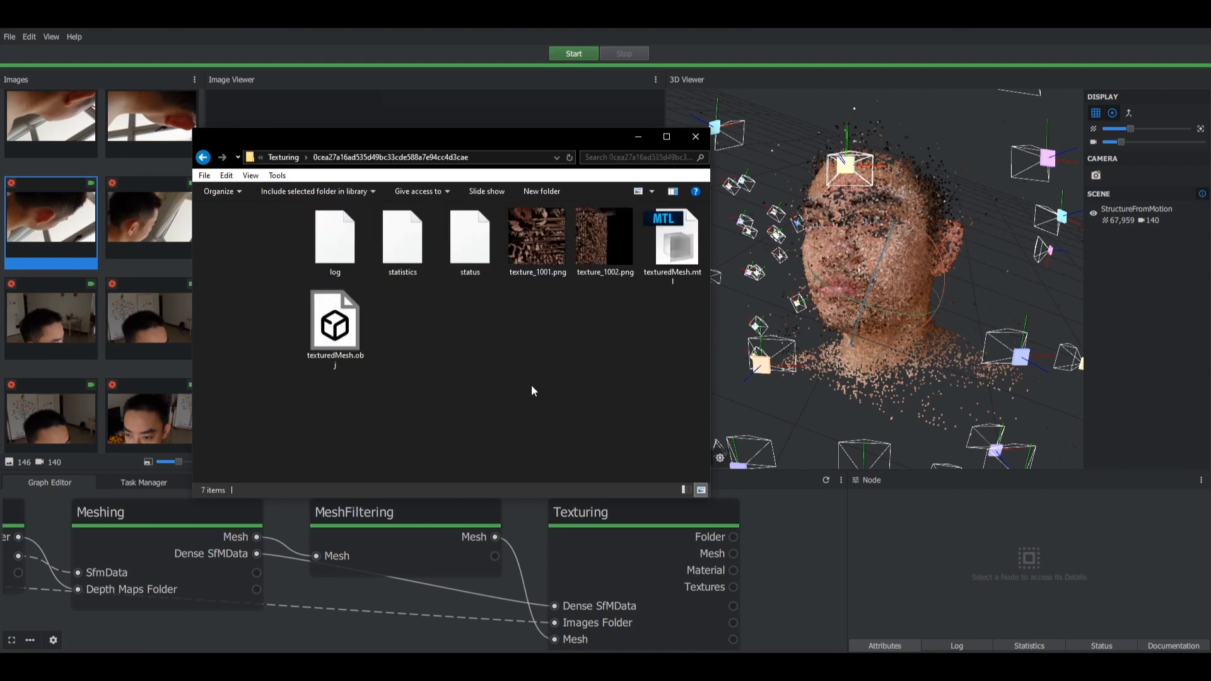
left_click(335, 323)
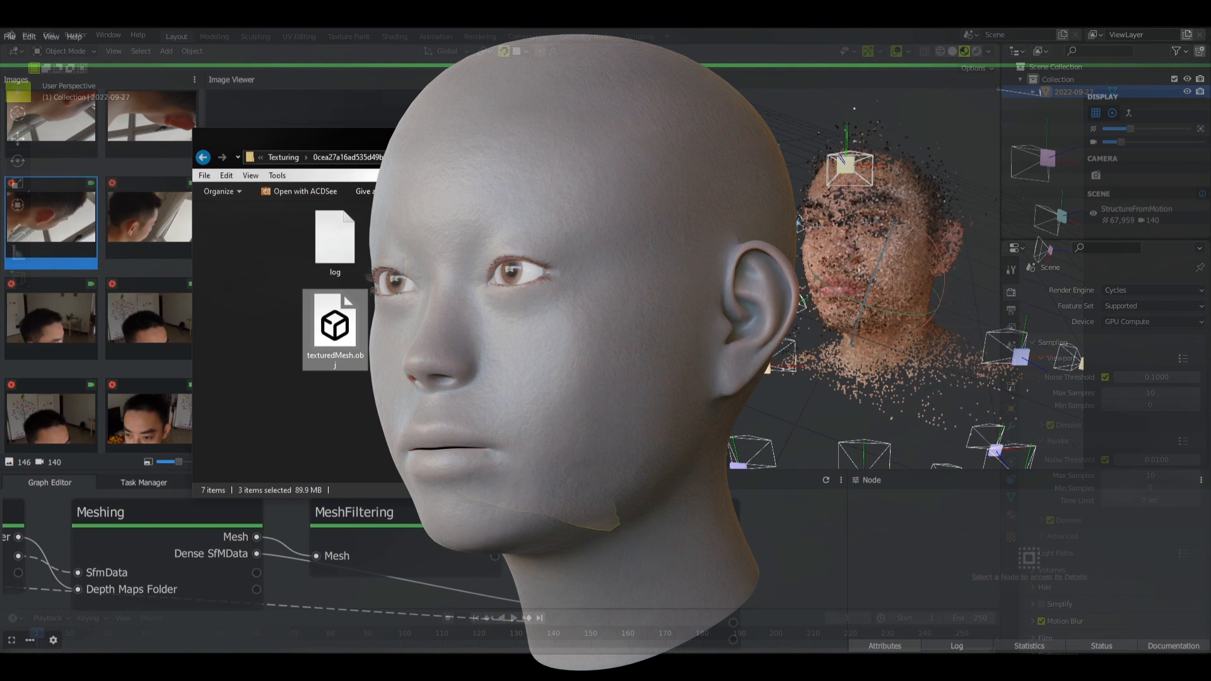
- Add a cube, collapse it to one vertex in Edit Mode, and open snapping options
left_click(166, 51)
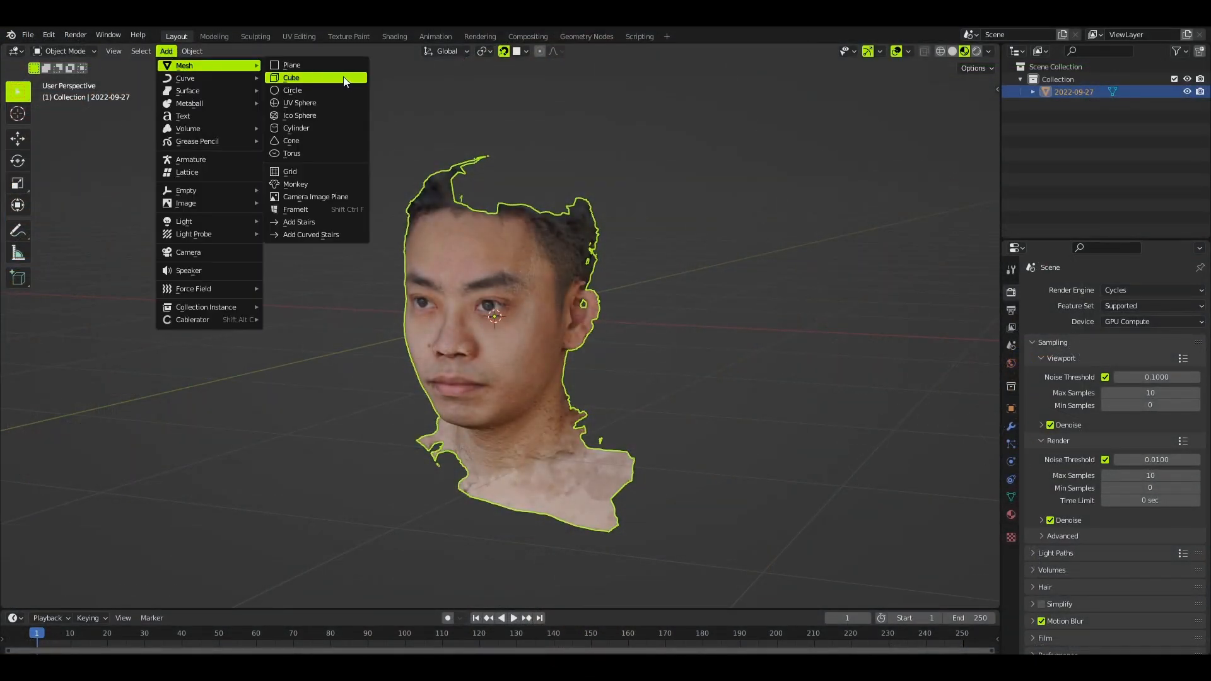
left_click(290, 77)
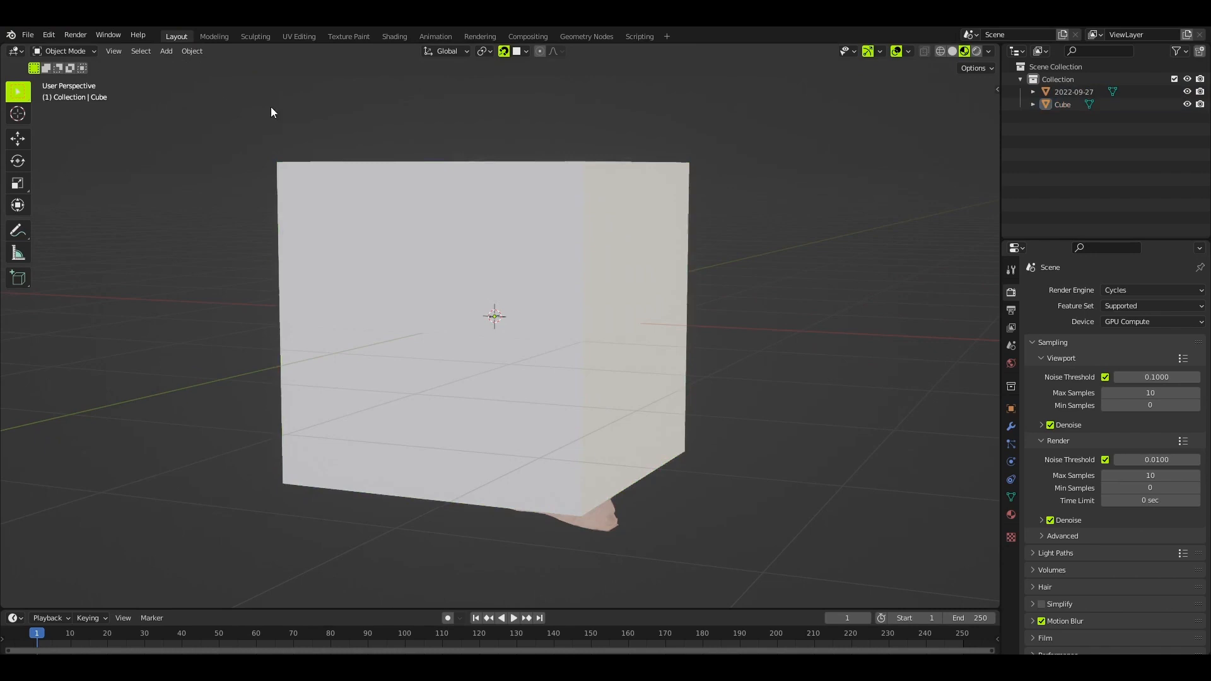
key("Tab")
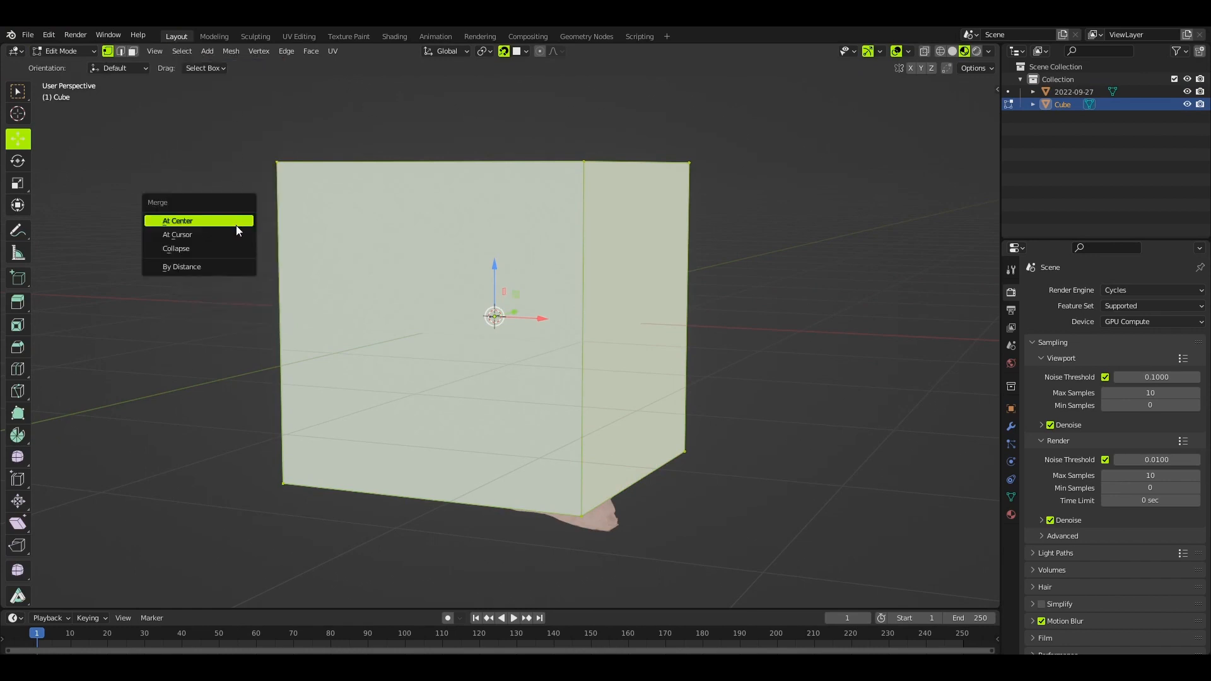
left_click(175, 247)
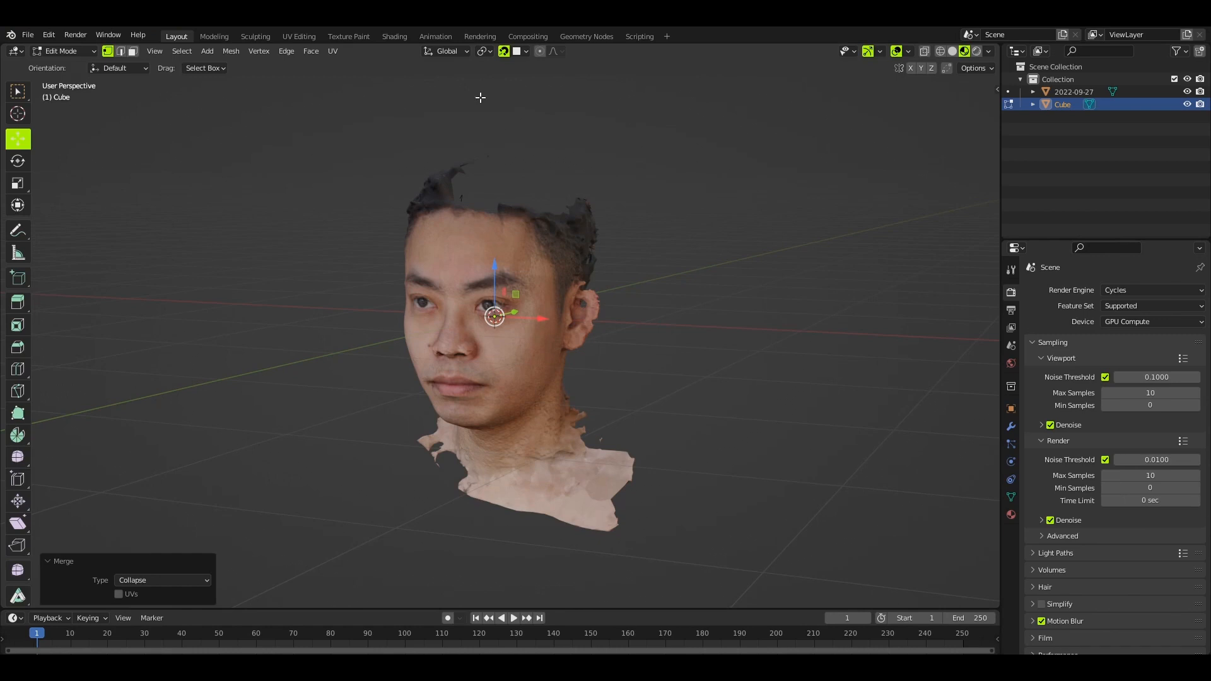
left_click(516, 51)
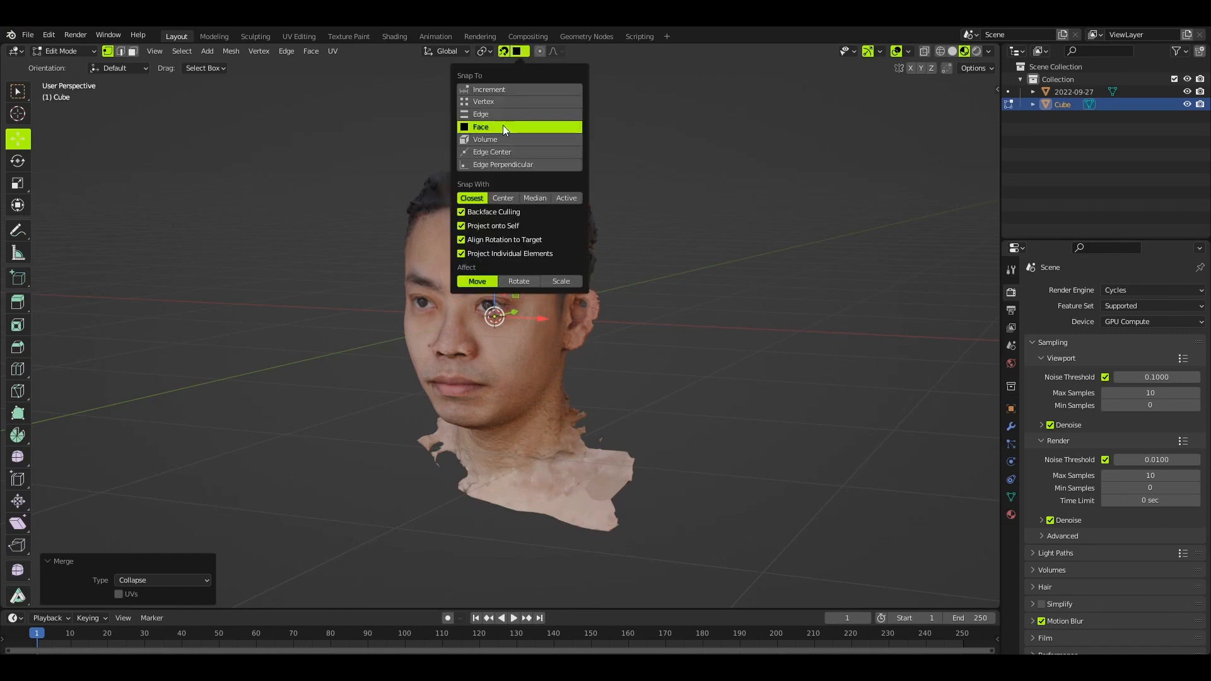
mouse_move(483, 224)
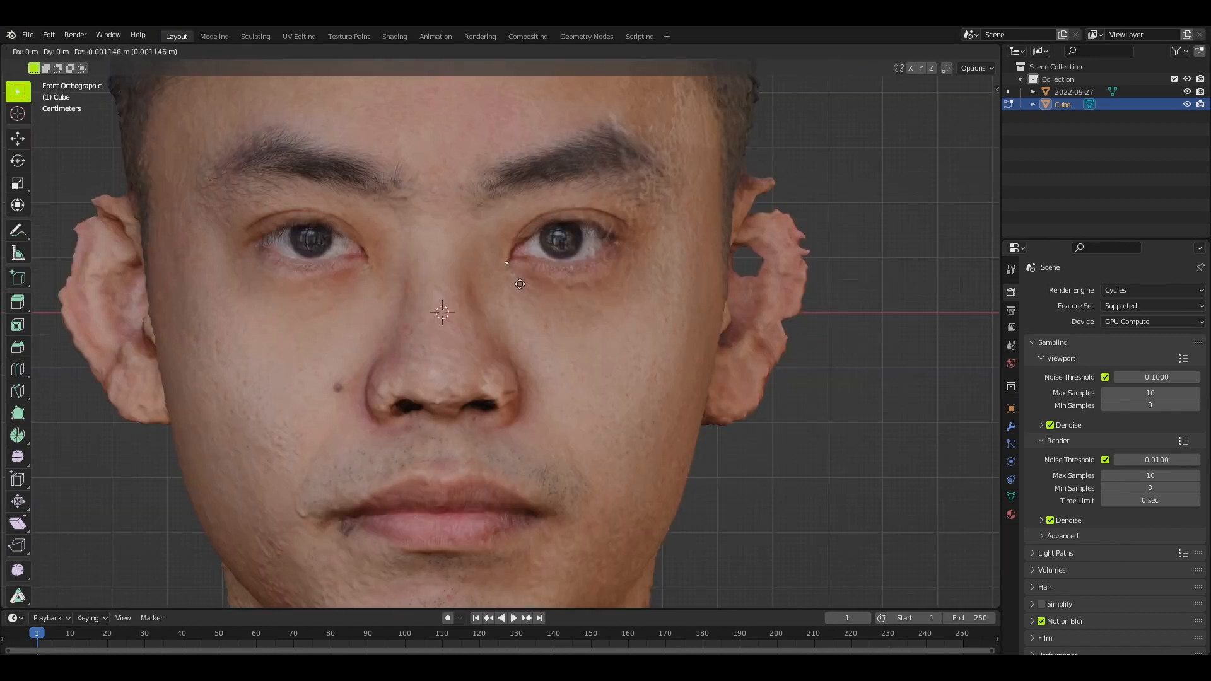
mouse_move(454, 279)
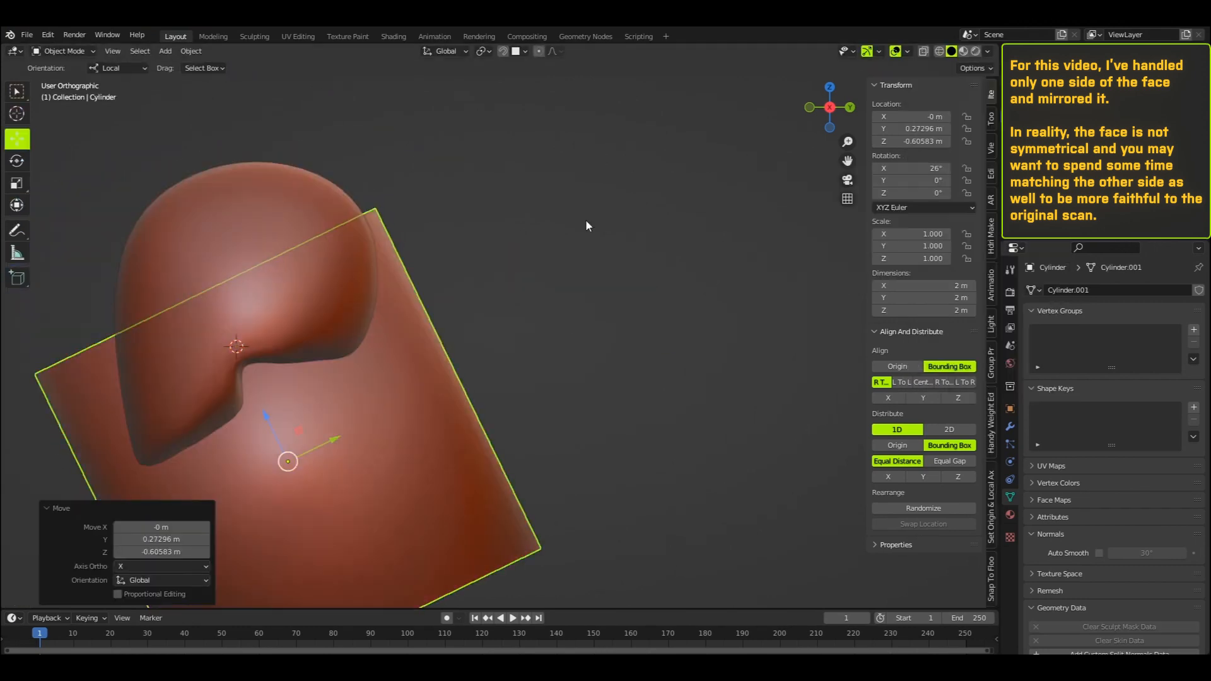
- Sculpt the eye's inner corner with the Draw brush, then switch to Smooth
left_click(62, 51)
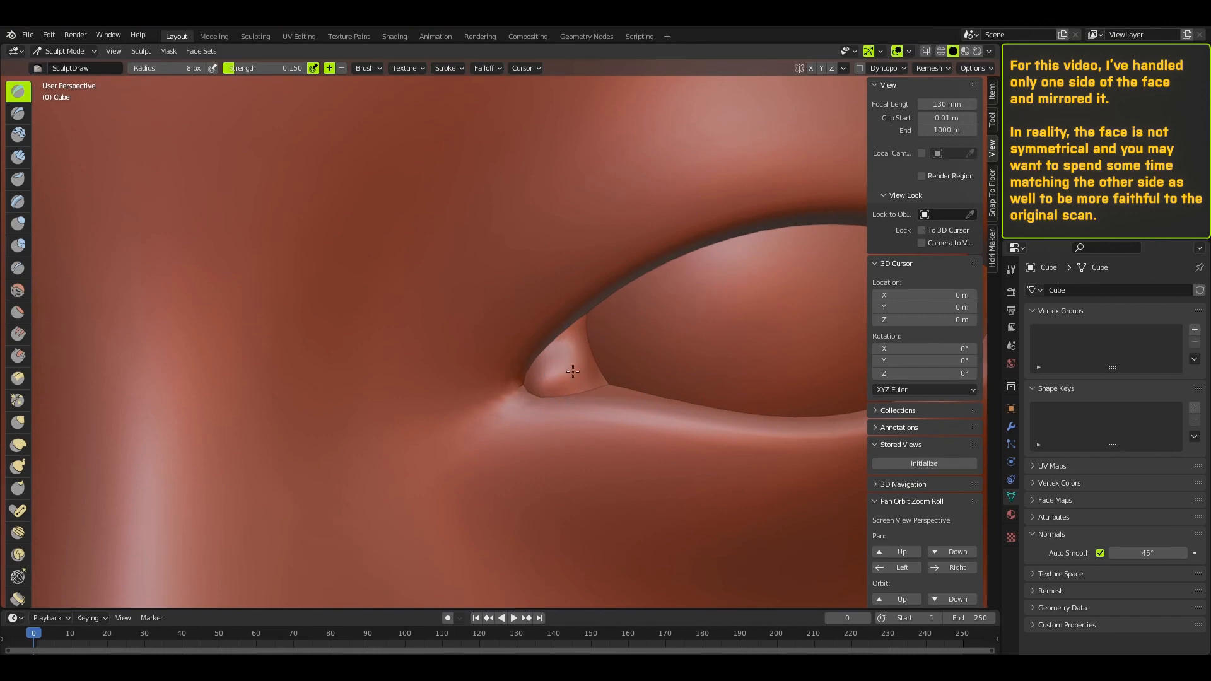
left_click(17, 289)
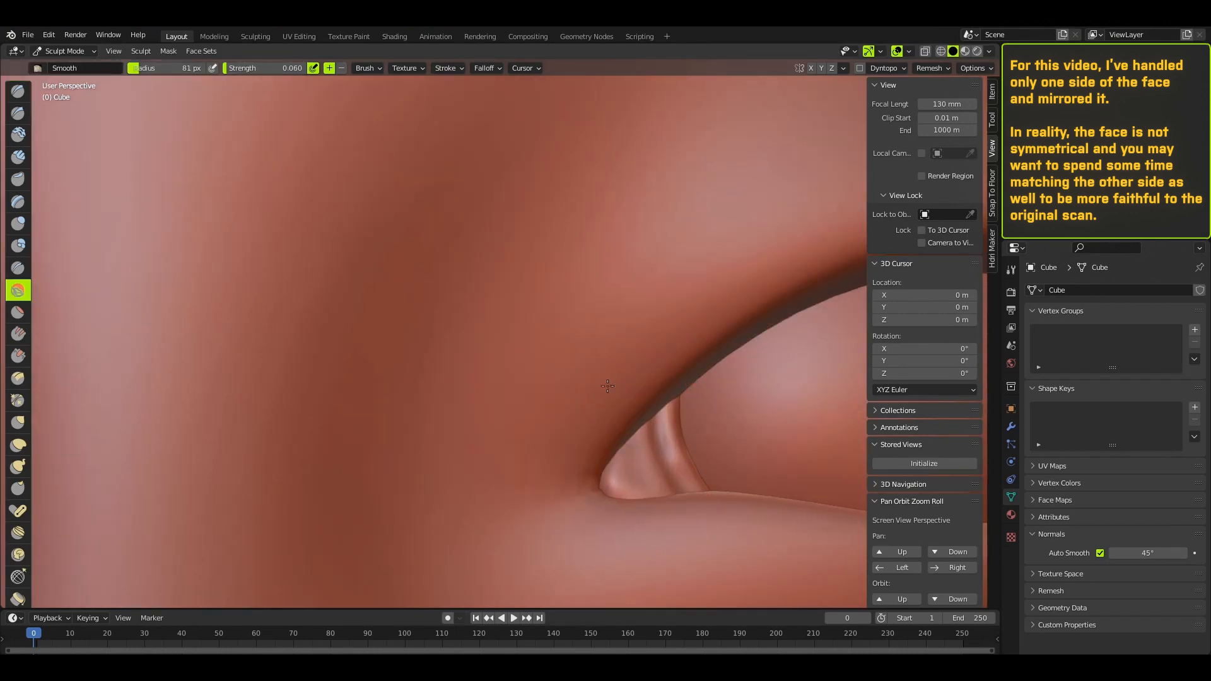